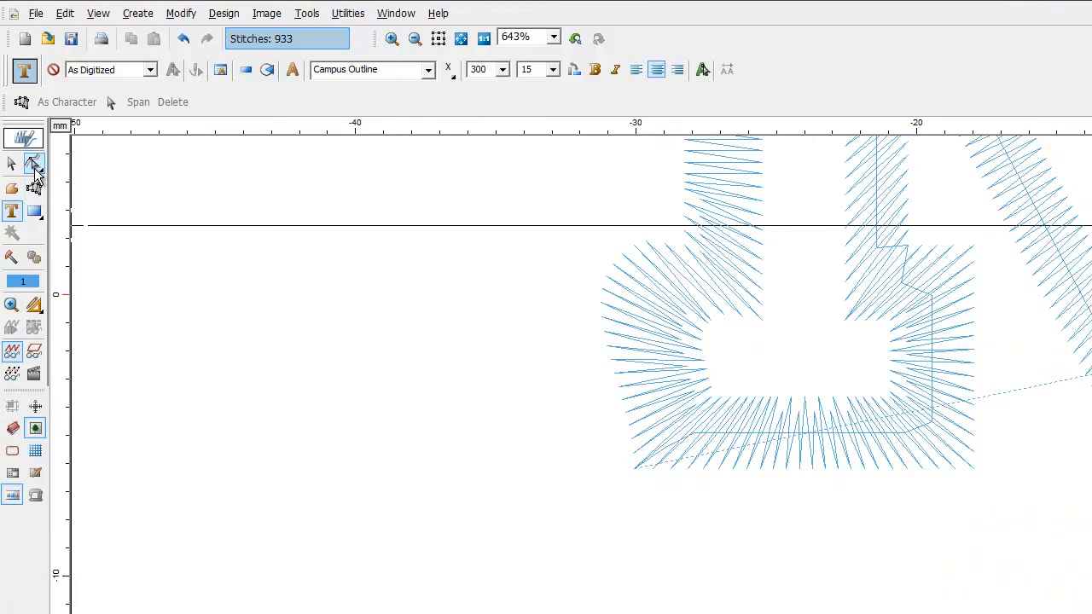
# Put the lettering's column-fill block into block edit mode and open the View display options.
pyautogui.click(35, 163)
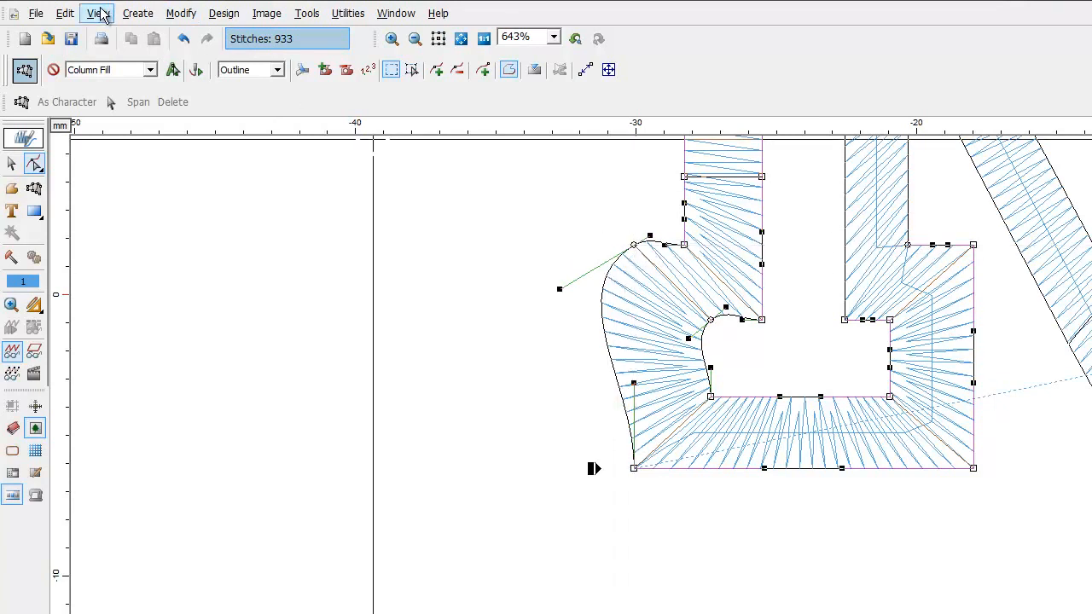
pyautogui.click(92, 13)
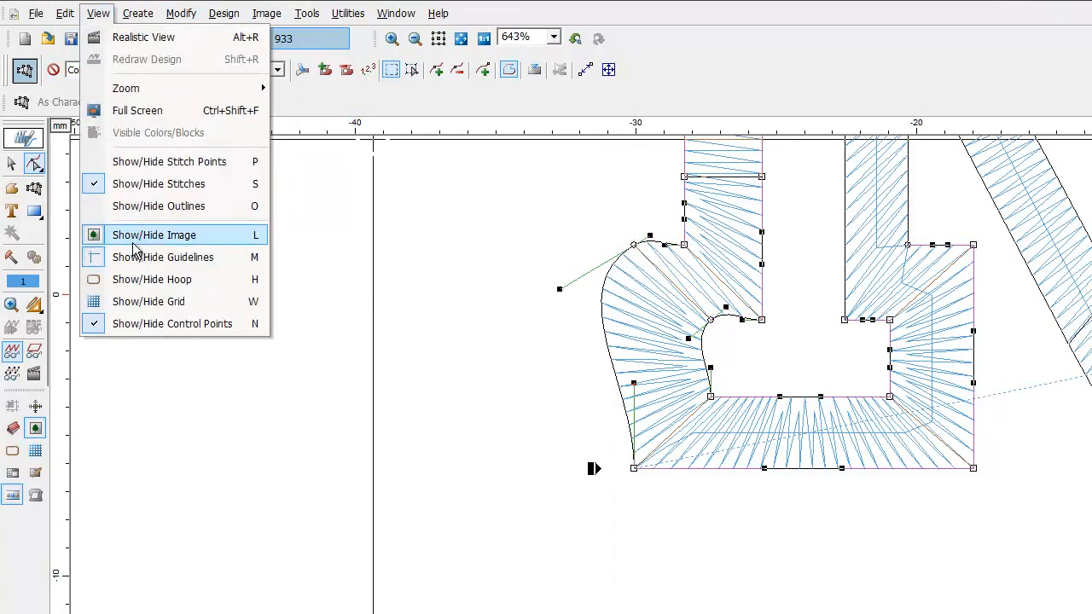